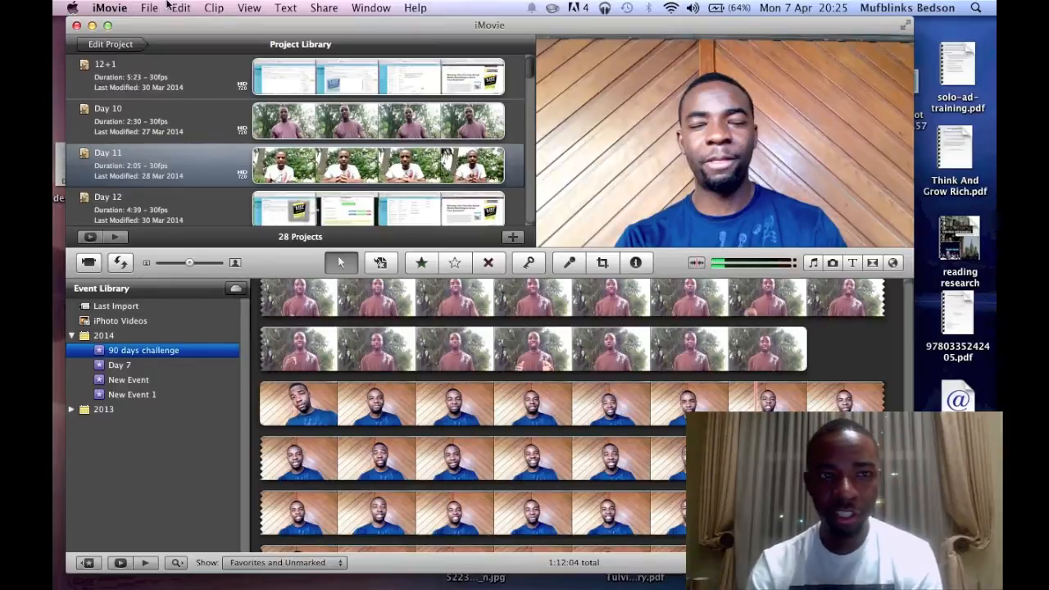
Step: Create a new project named 'Day 20' with No Theme
click(149, 9)
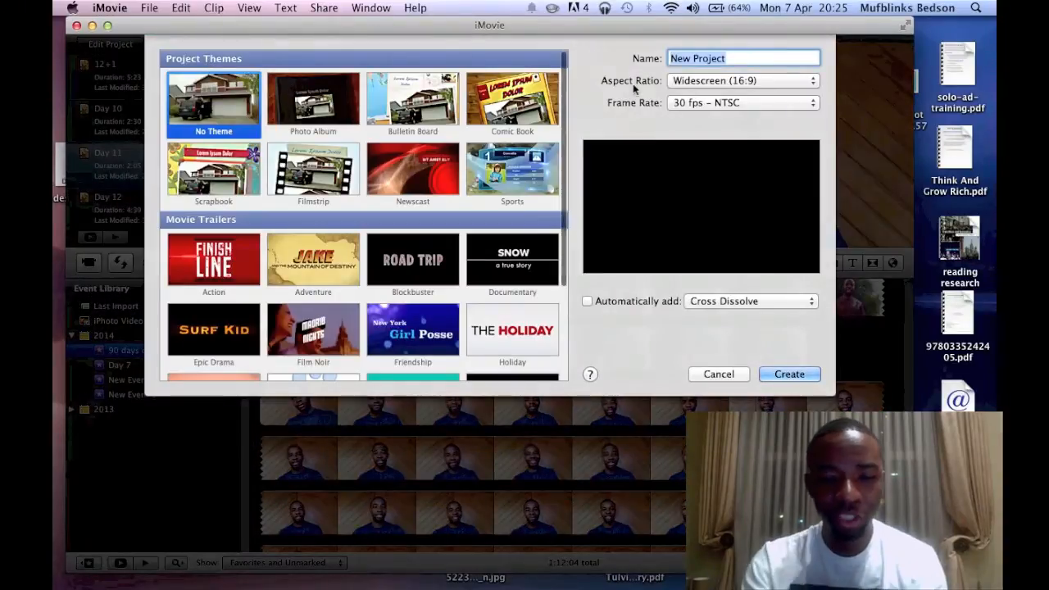
text(Day 20)
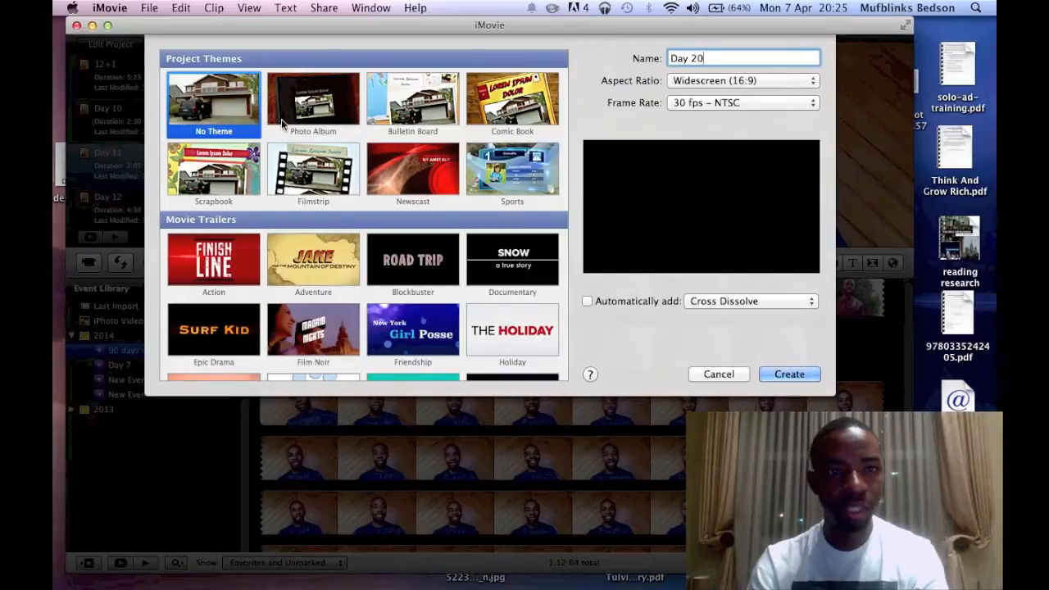
click(790, 373)
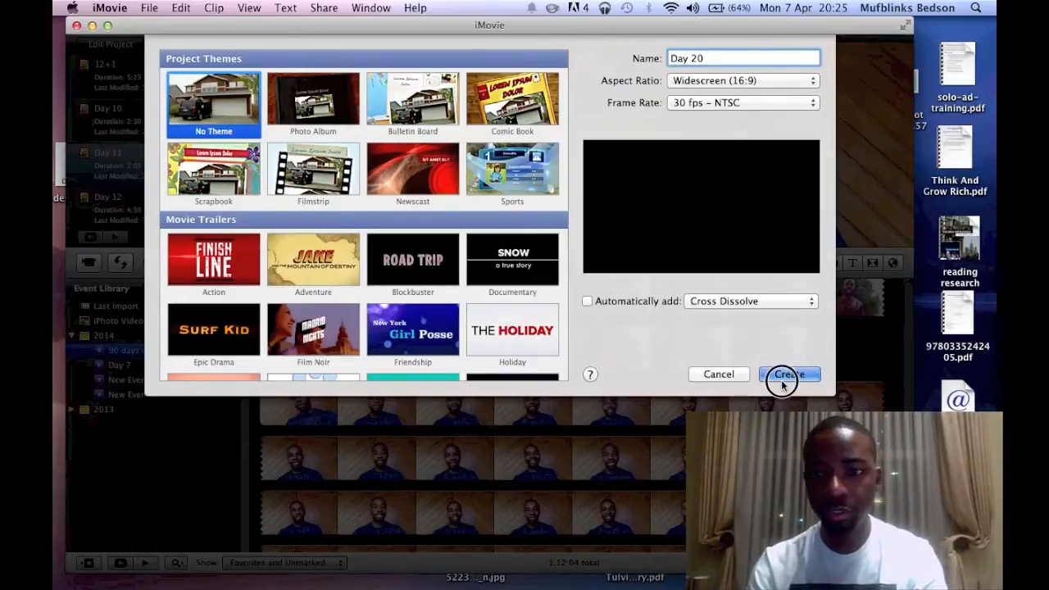
click(789, 373)
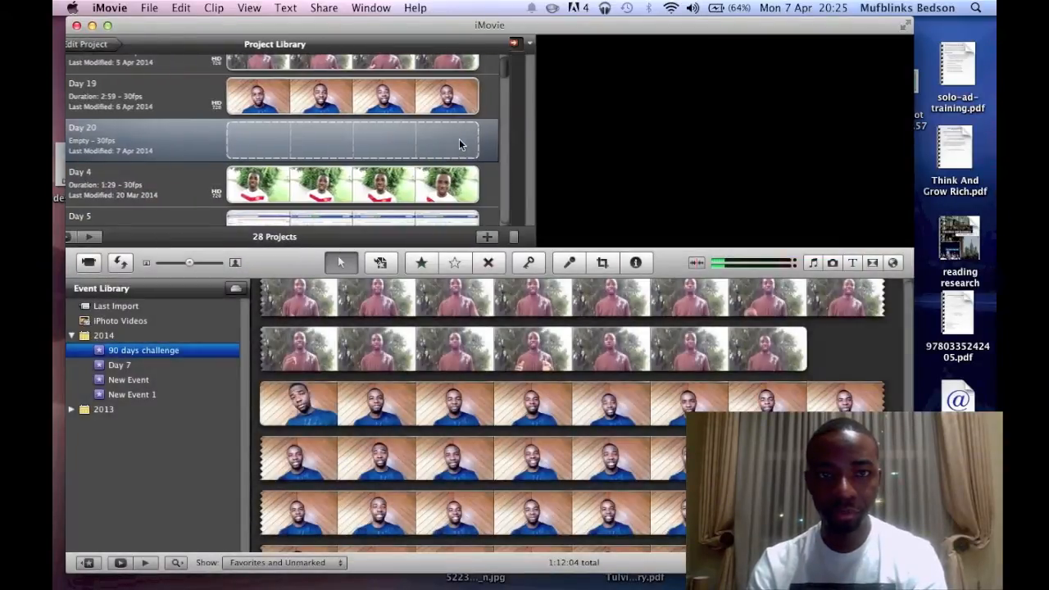
Step: Open the Day 20 project from the Project Library in the editor
double_click(352, 139)
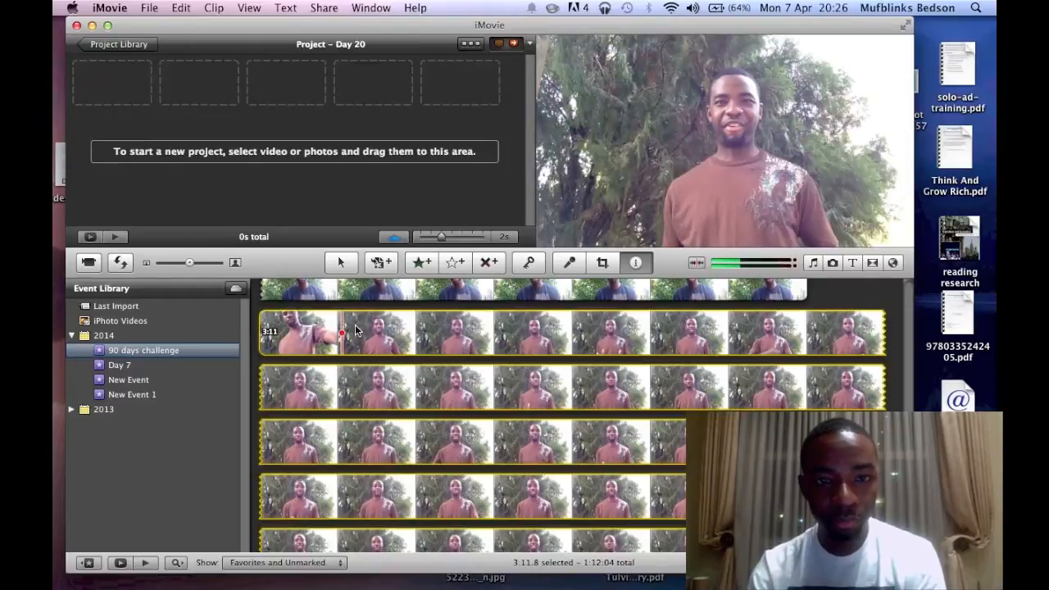
Step: Check the 3:11.8 clip in the Inspector and drag it into the Day 20 project
click(635, 262)
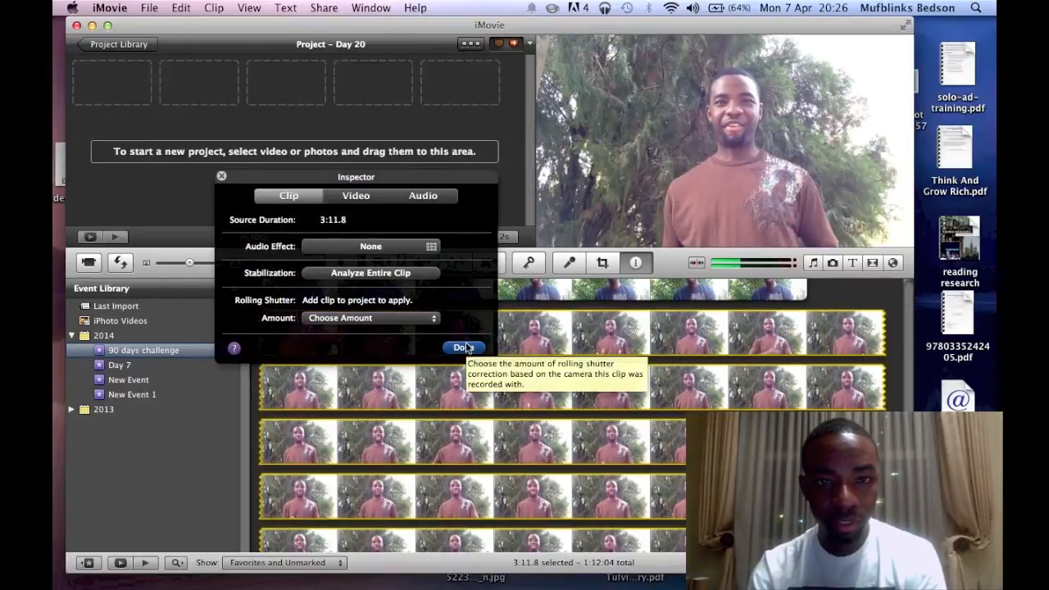
click(462, 347)
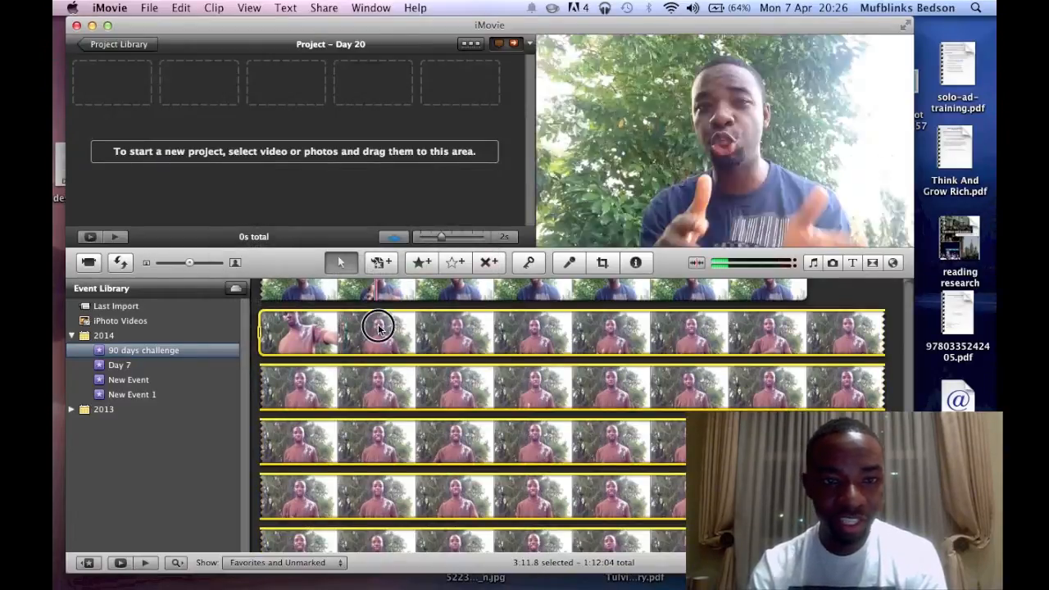
drag(378, 326, 293, 105)
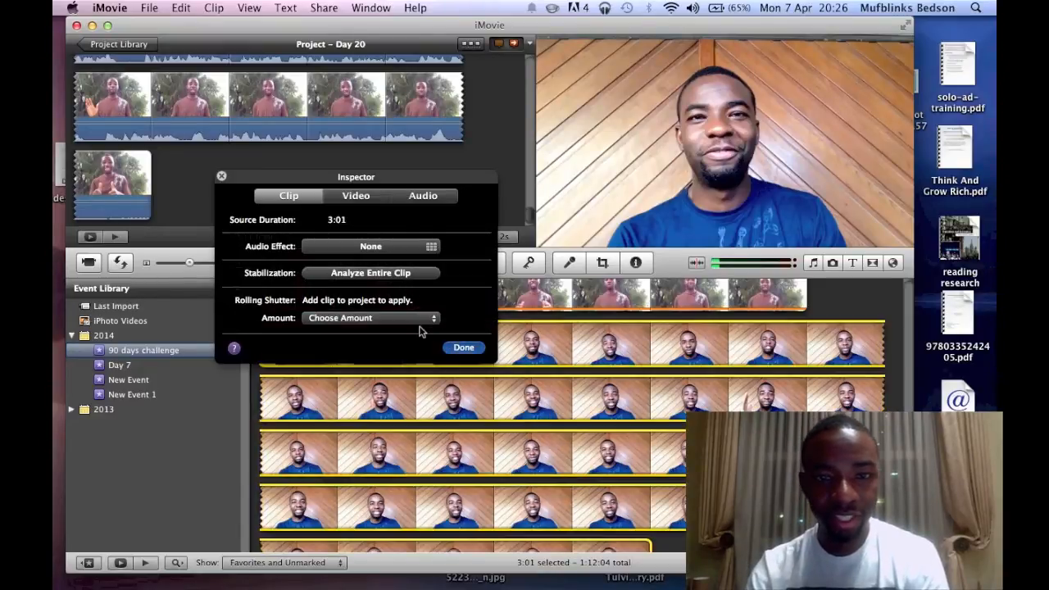
Step: Close the Inspector details for the 3:01 clip
click(463, 348)
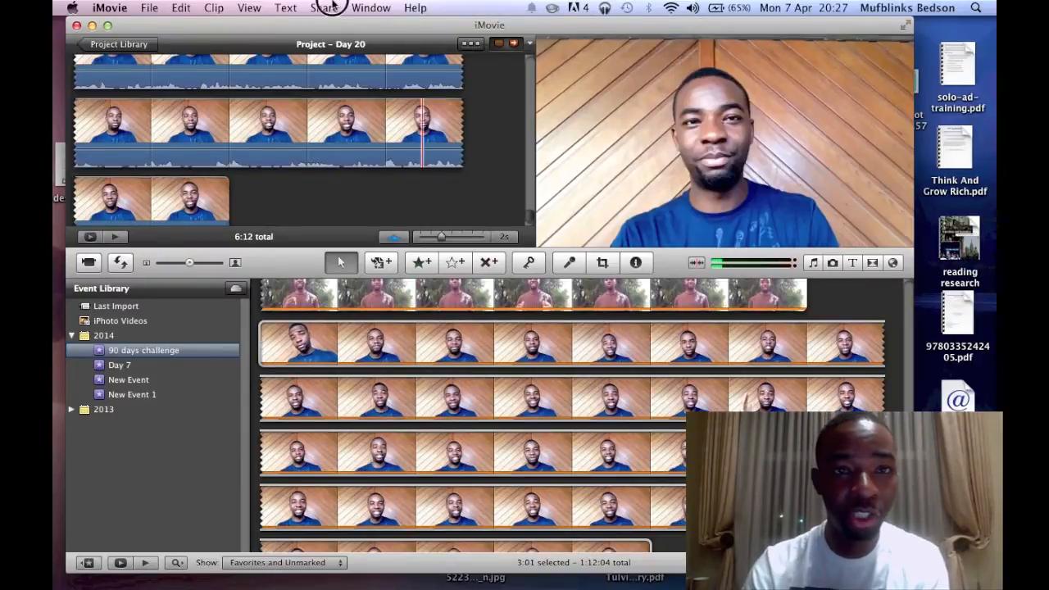
click(323, 8)
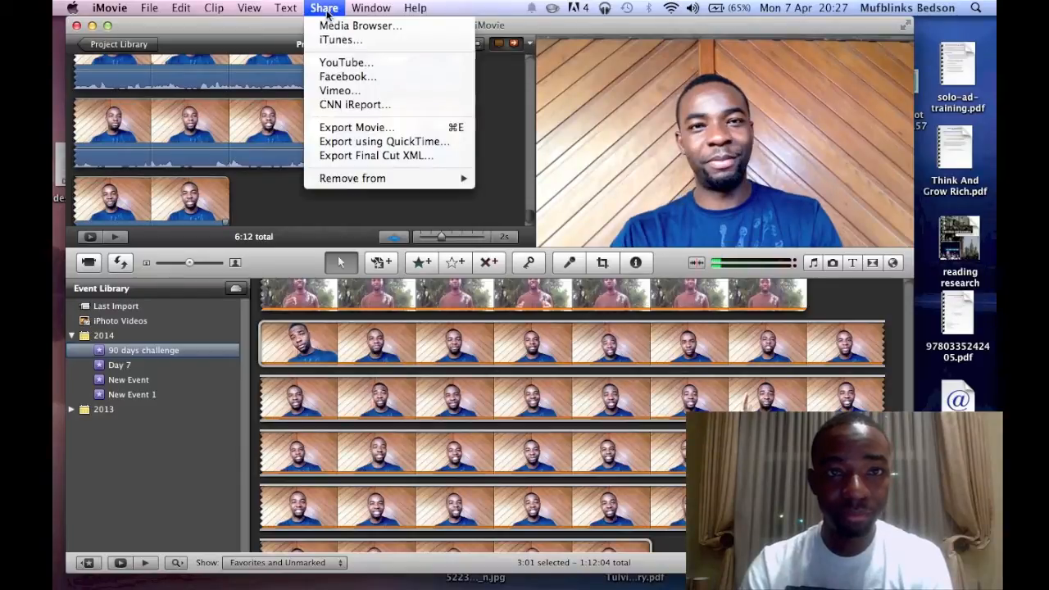
mouse_move(347, 77)
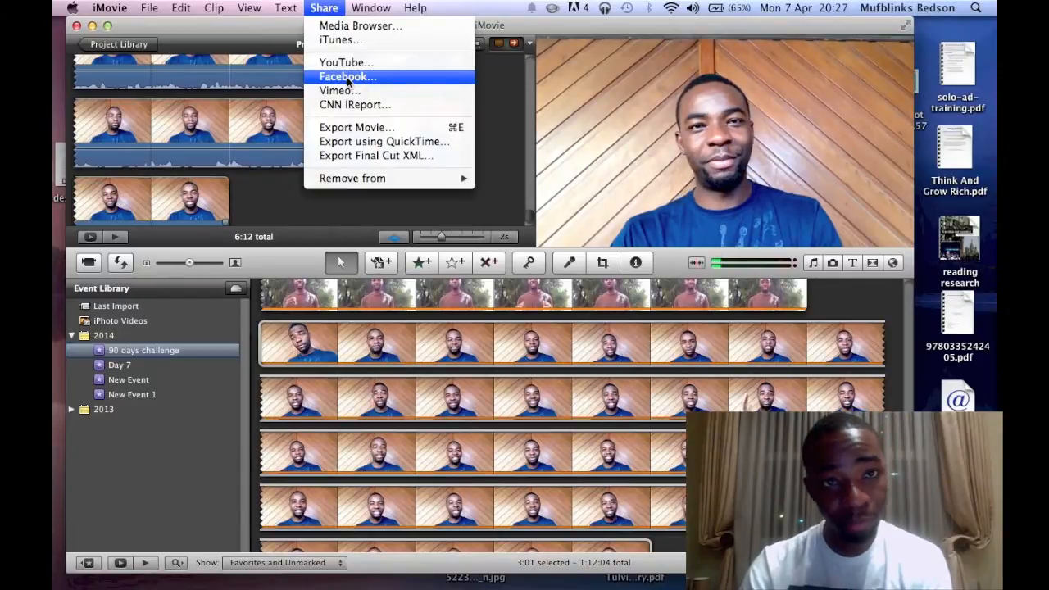
mouse_move(363, 90)
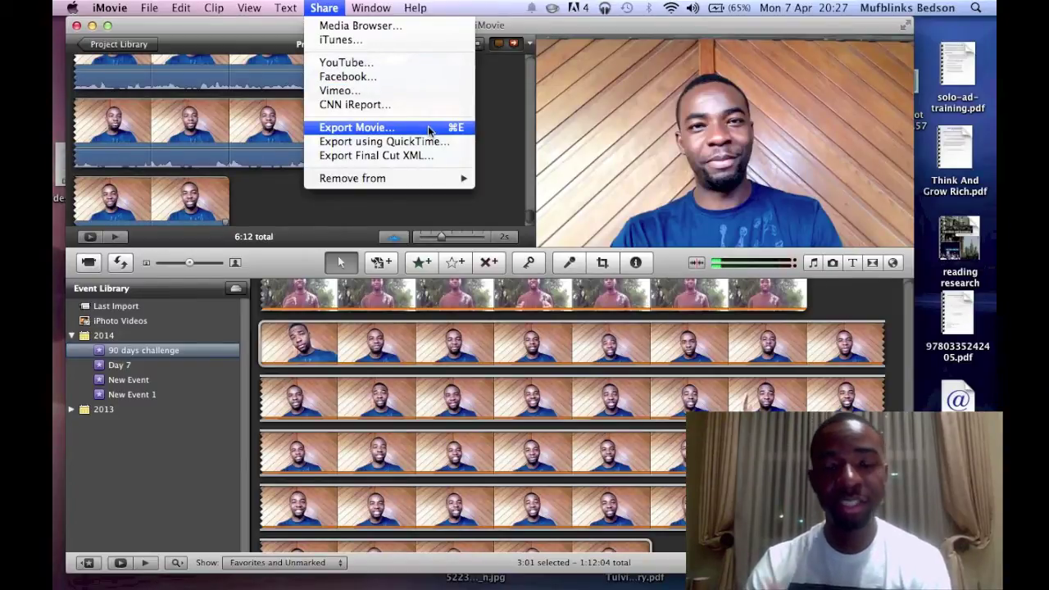
mouse_move(501, 175)
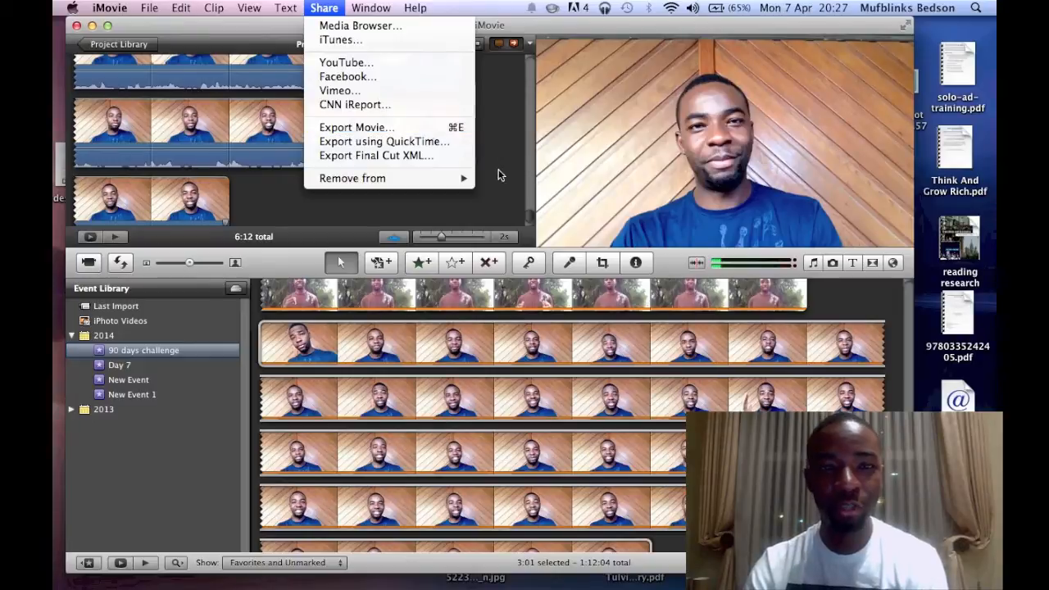
click(499, 174)
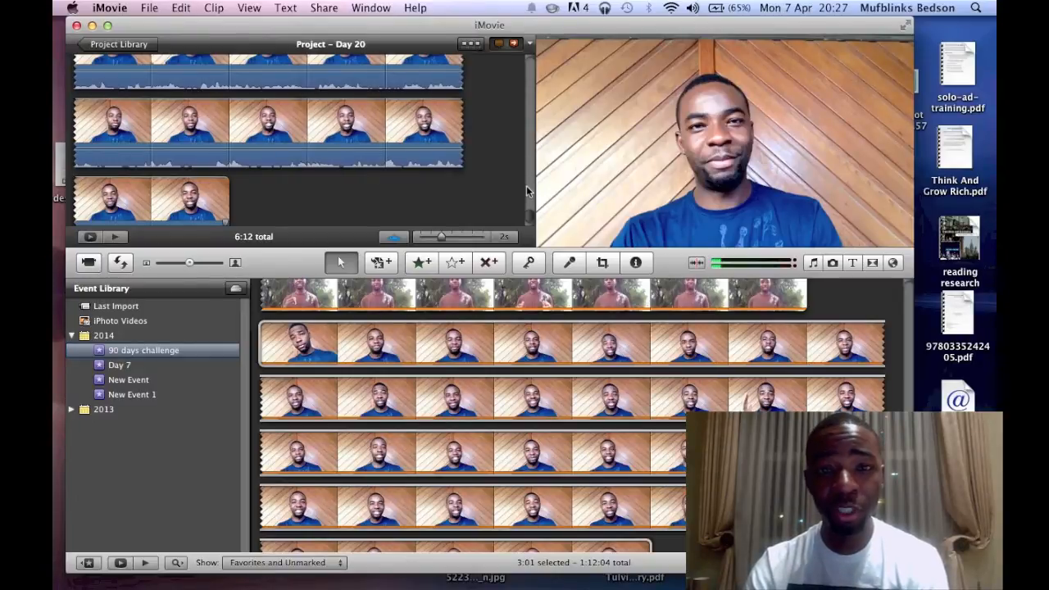